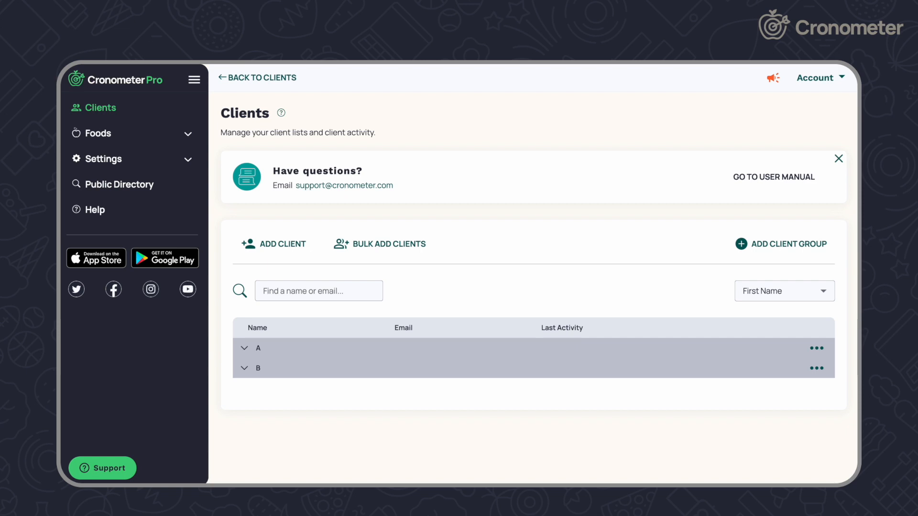
mouse_move(584, 113)
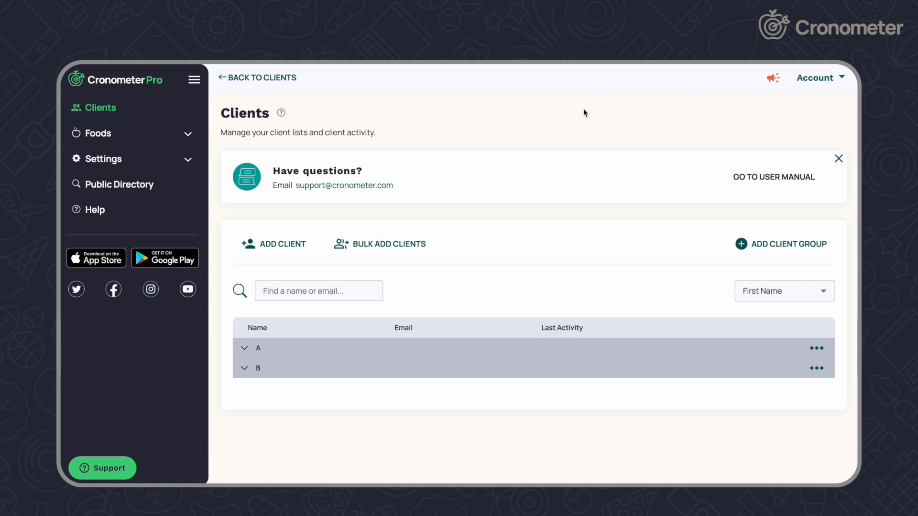
mouse_move(100, 108)
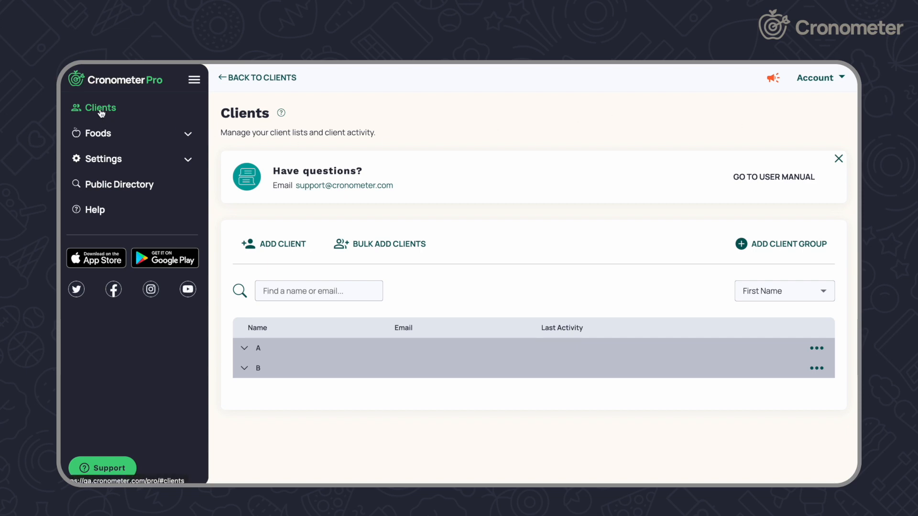
mouse_move(379, 243)
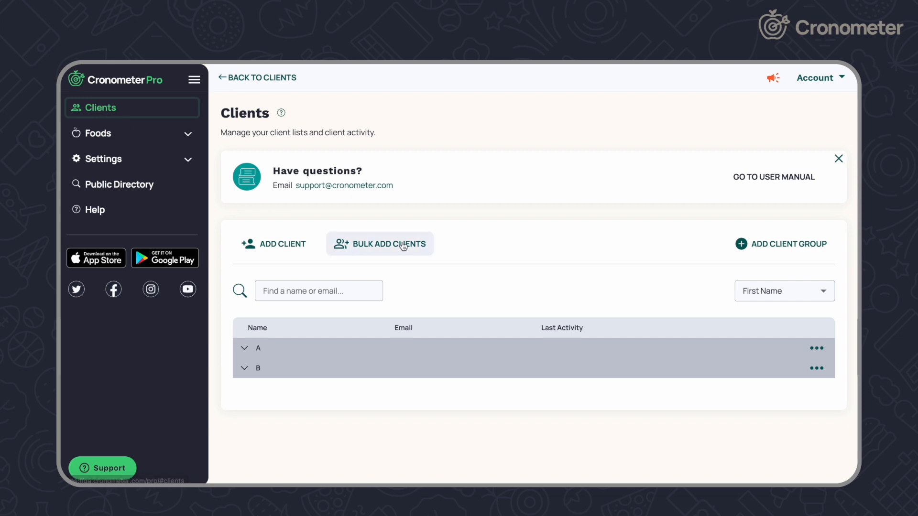
- Open Bulk Add Clients from the Clients page to see the CSV import rules
click(379, 244)
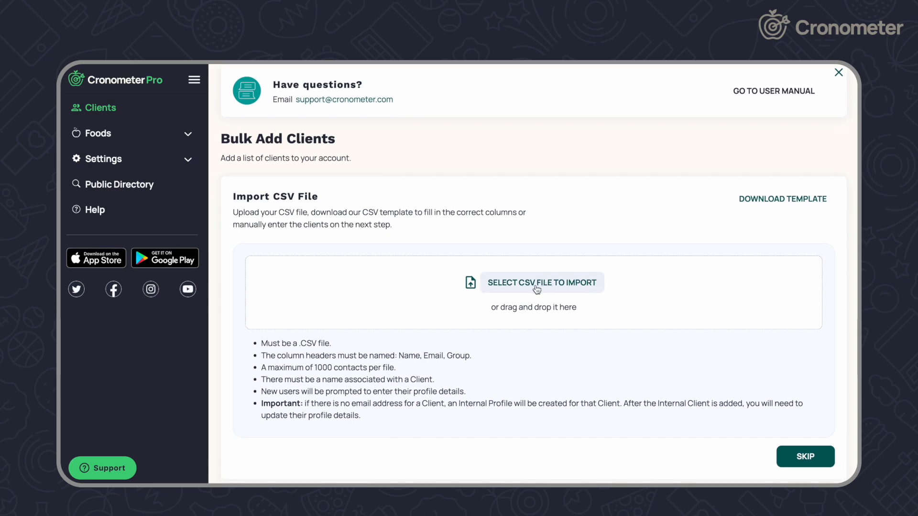
- Import pro-template-test.csv, then review Jordan's row and keep Jordan in group A
click(541, 282)
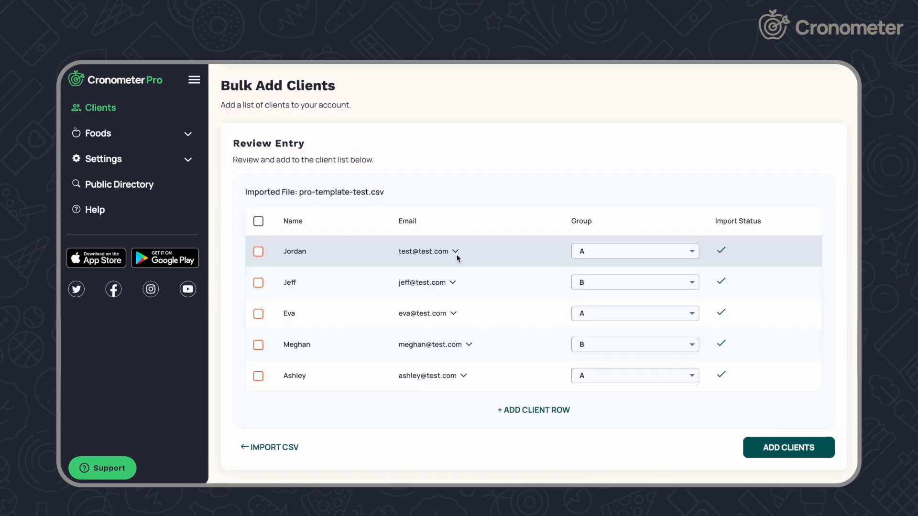
click(258, 252)
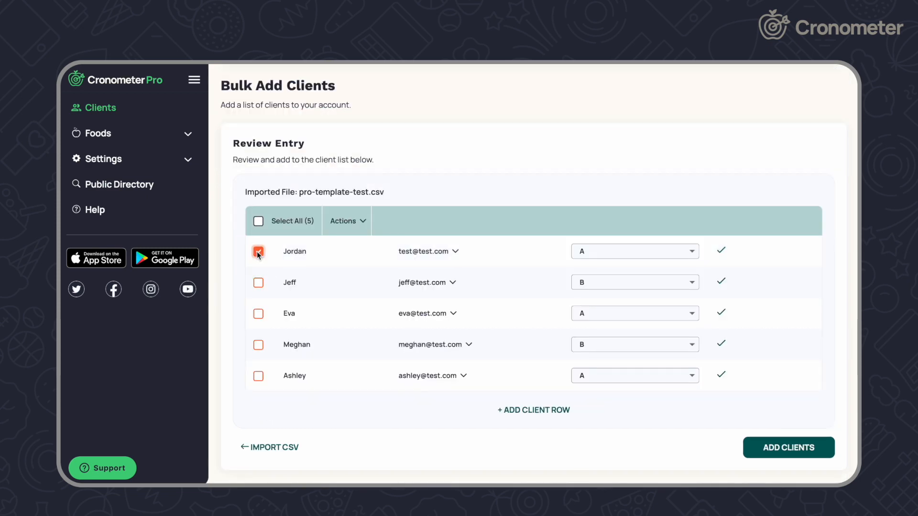
click(258, 251)
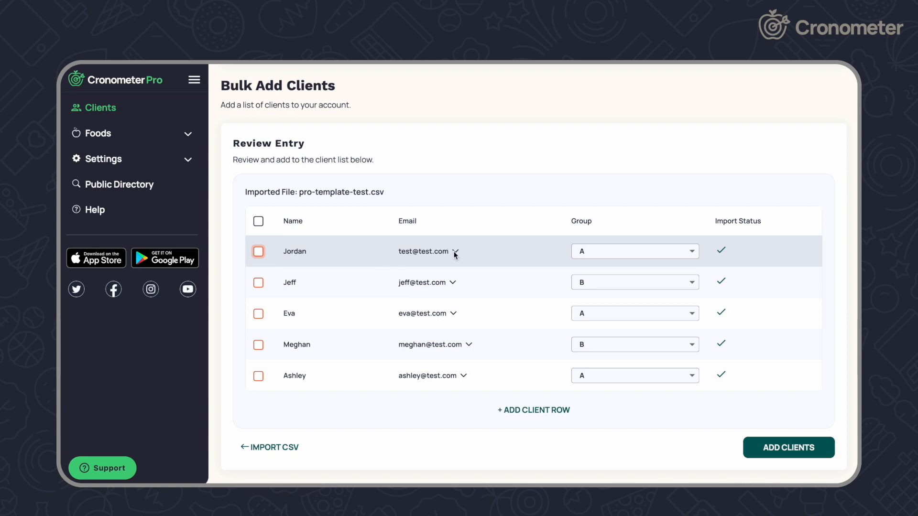
click(635, 251)
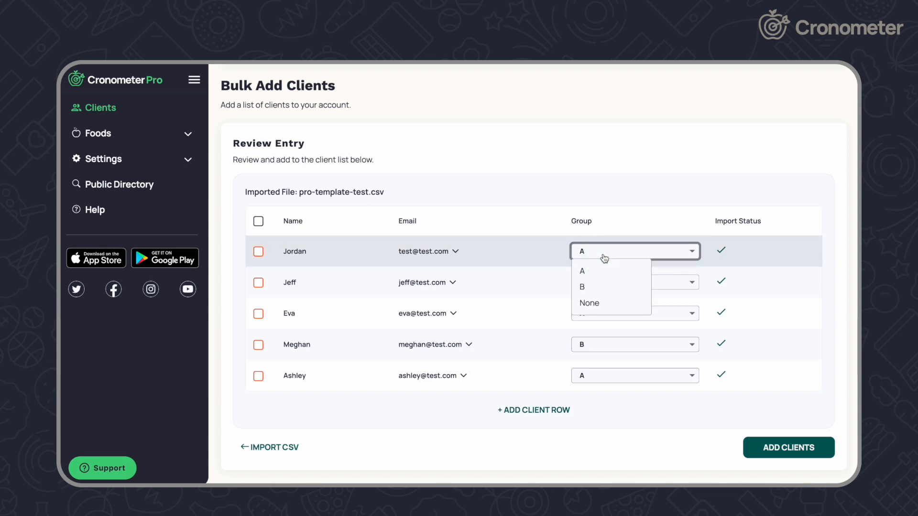
click(582, 271)
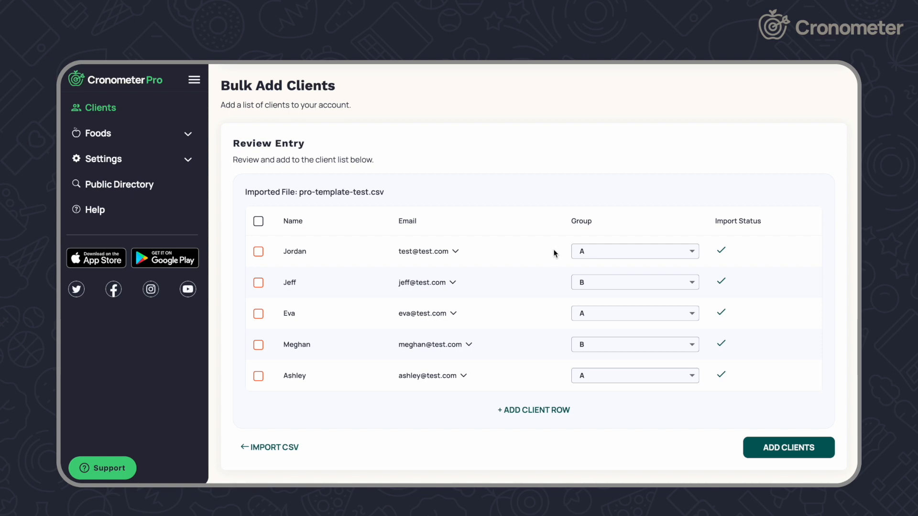
mouse_move(469, 254)
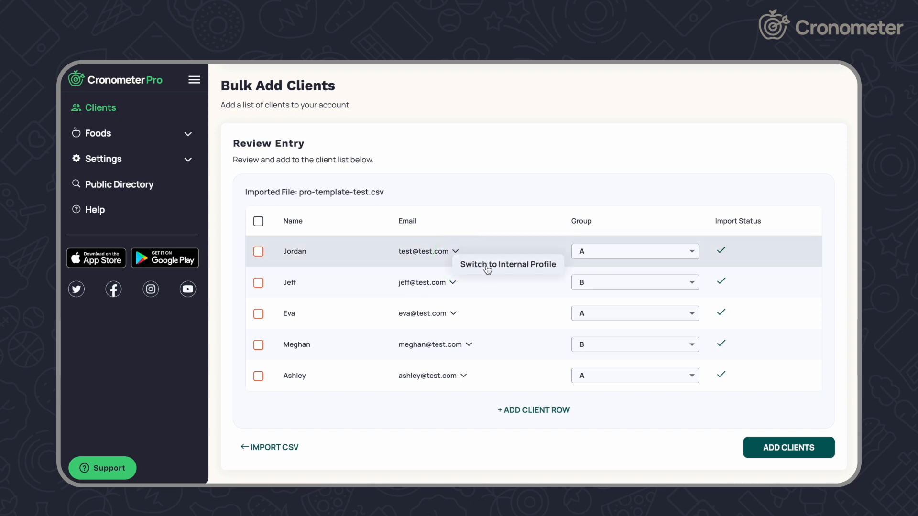
- Switch Jordan from an email address to an internal profile
click(507, 264)
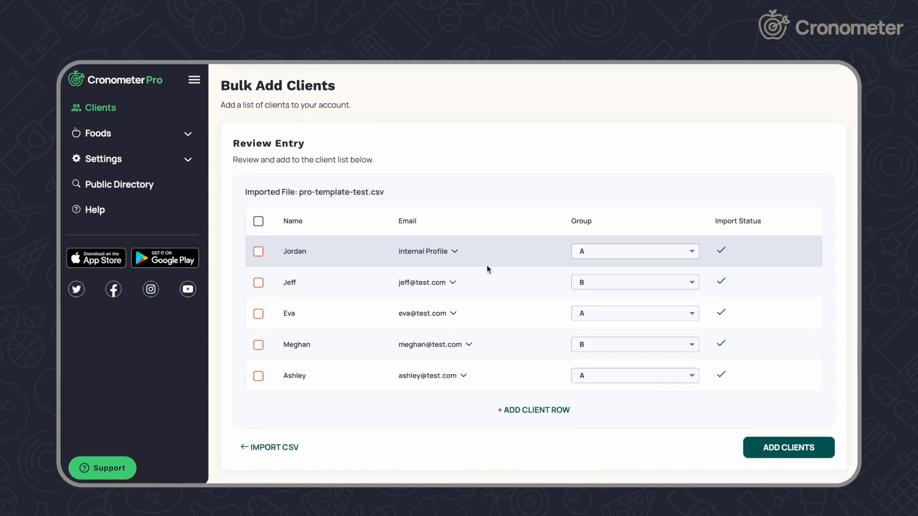
mouse_move(789, 448)
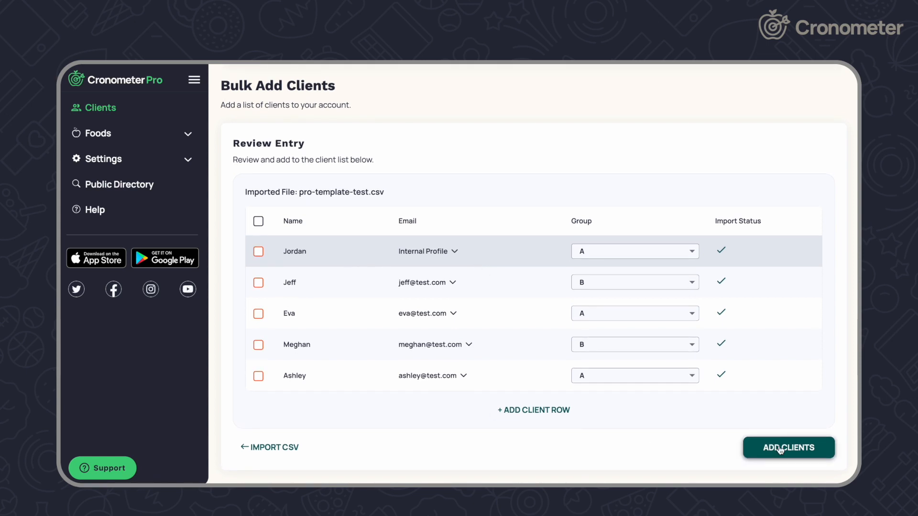
- Add the five reviewed clients and confirm the bulk add
click(788, 447)
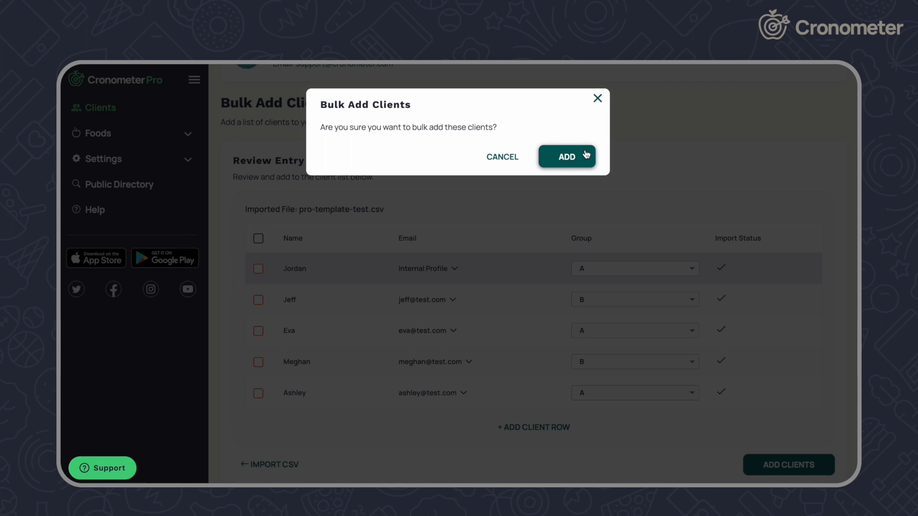
click(566, 156)
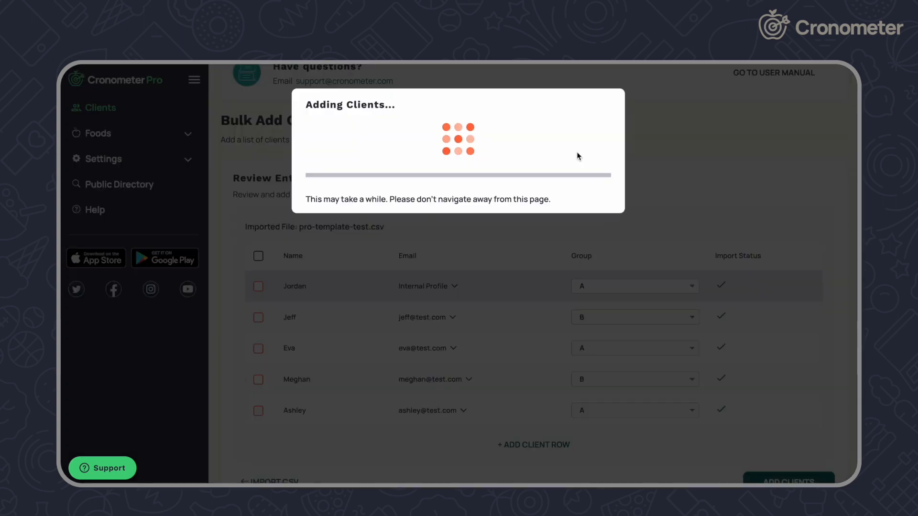